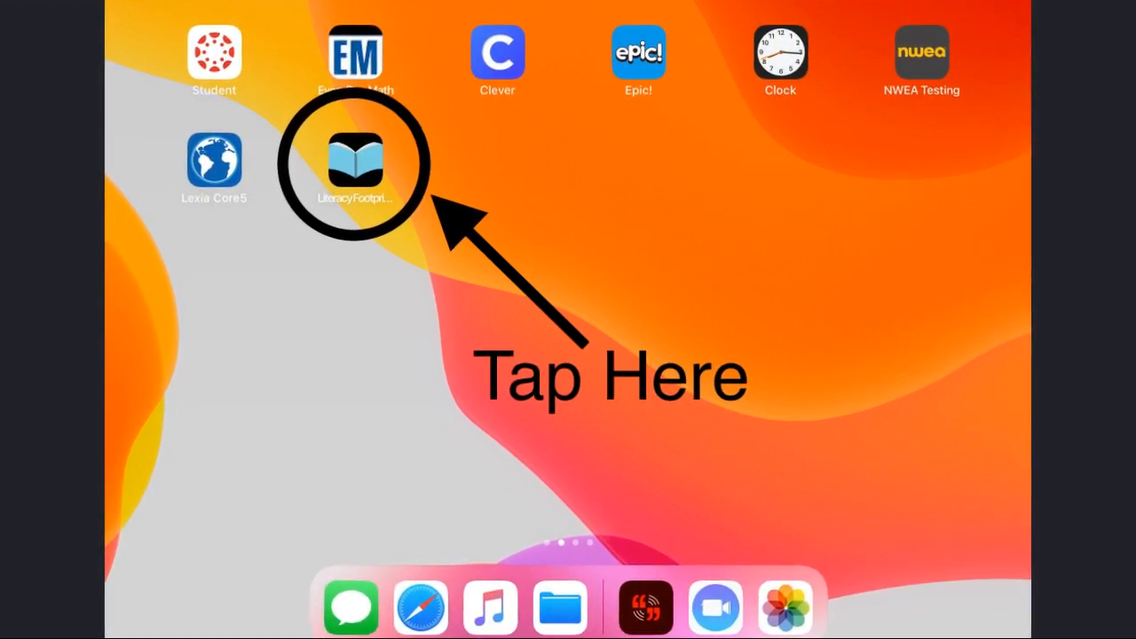
Step: Launch Literacy Footprints Digital Reader from the Home Screen to reach the classroom sign-in page
click(355, 160)
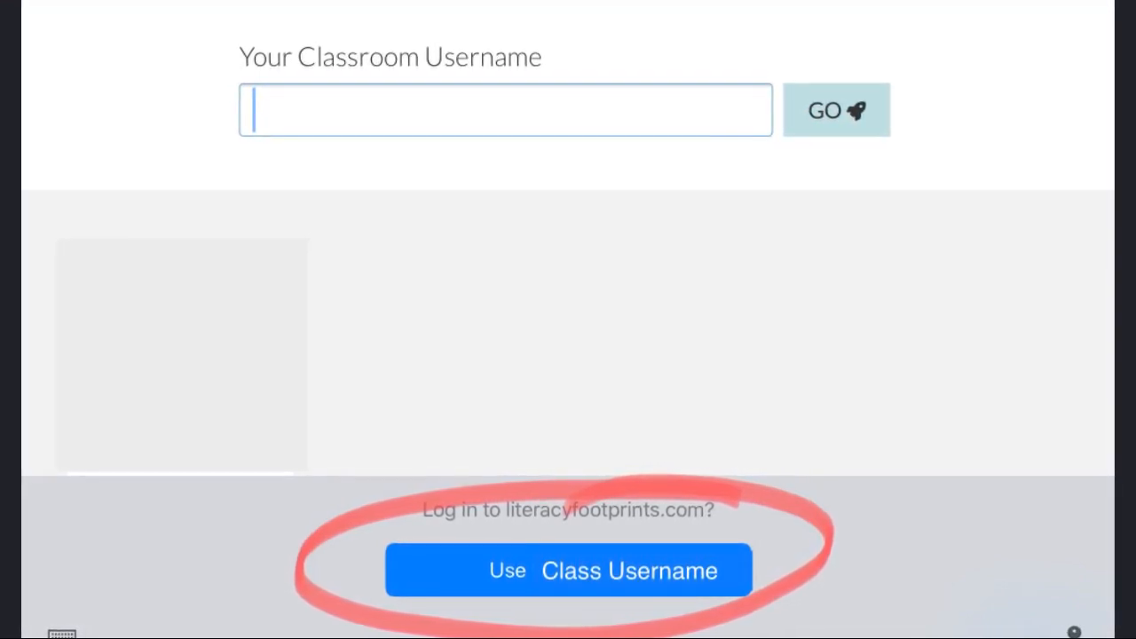
Step: Choose 'Use Class Username' to sign in and show the class's student pictures
click(568, 572)
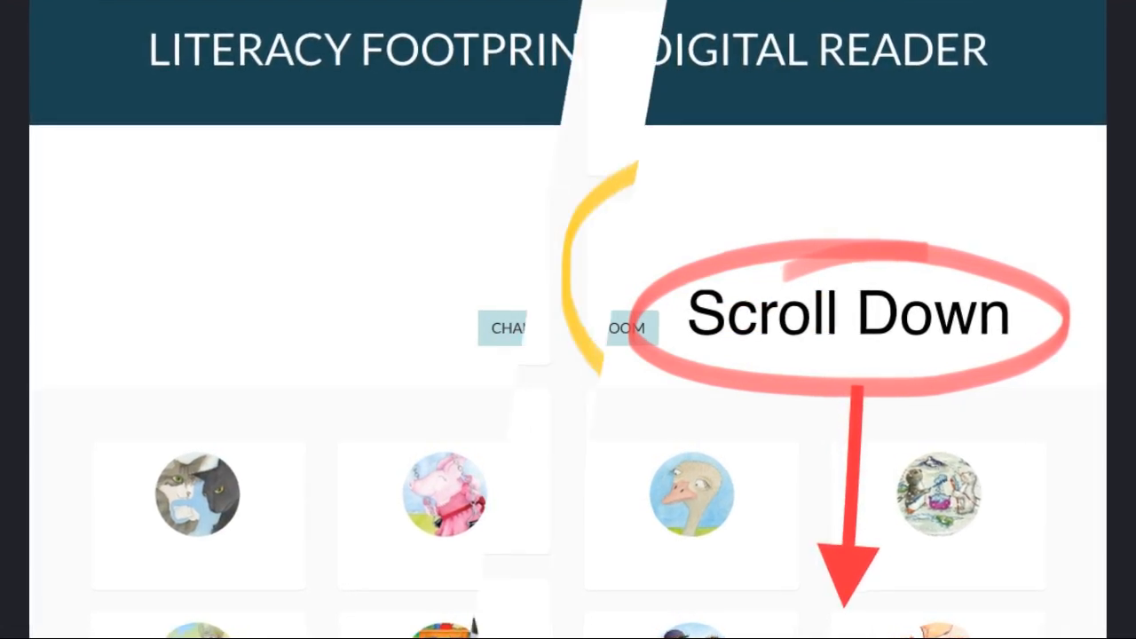
Step: Select your own student picture from the class list to reach the password prompt
scroll(down, 3)
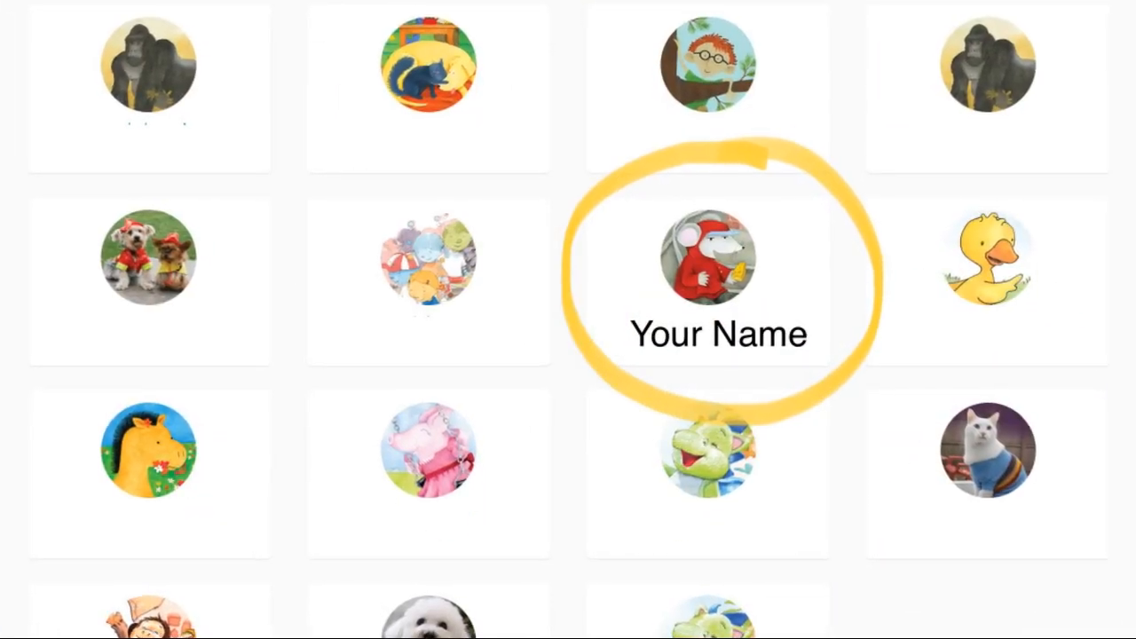
click(717, 262)
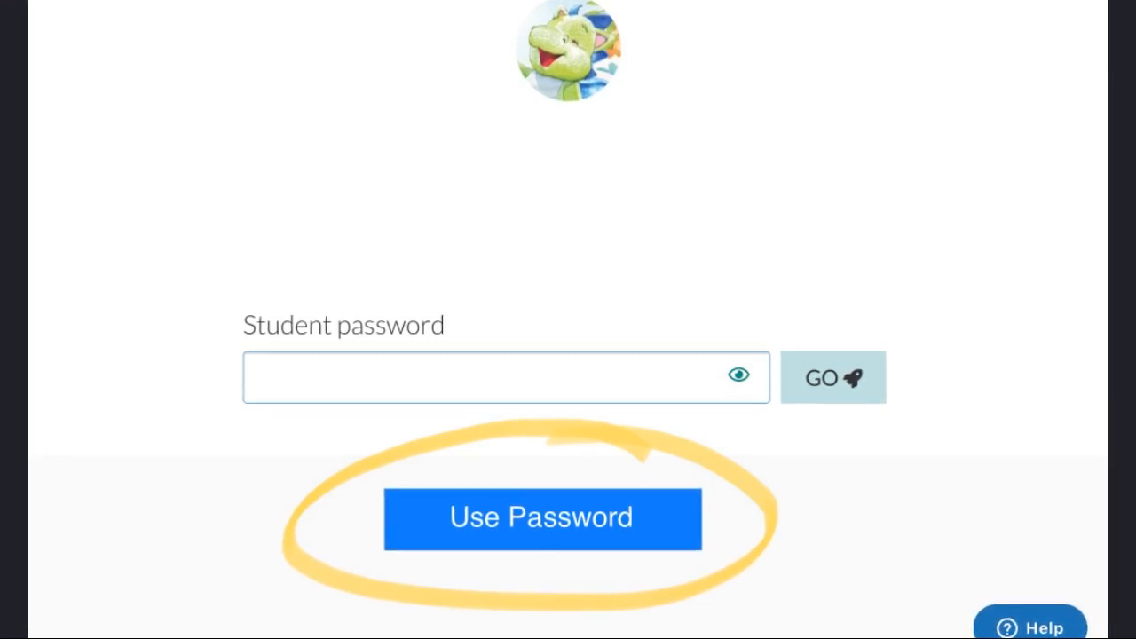
Step: Log in as the student with password 'cre1', landing on the Castles book cover
text(cre1)
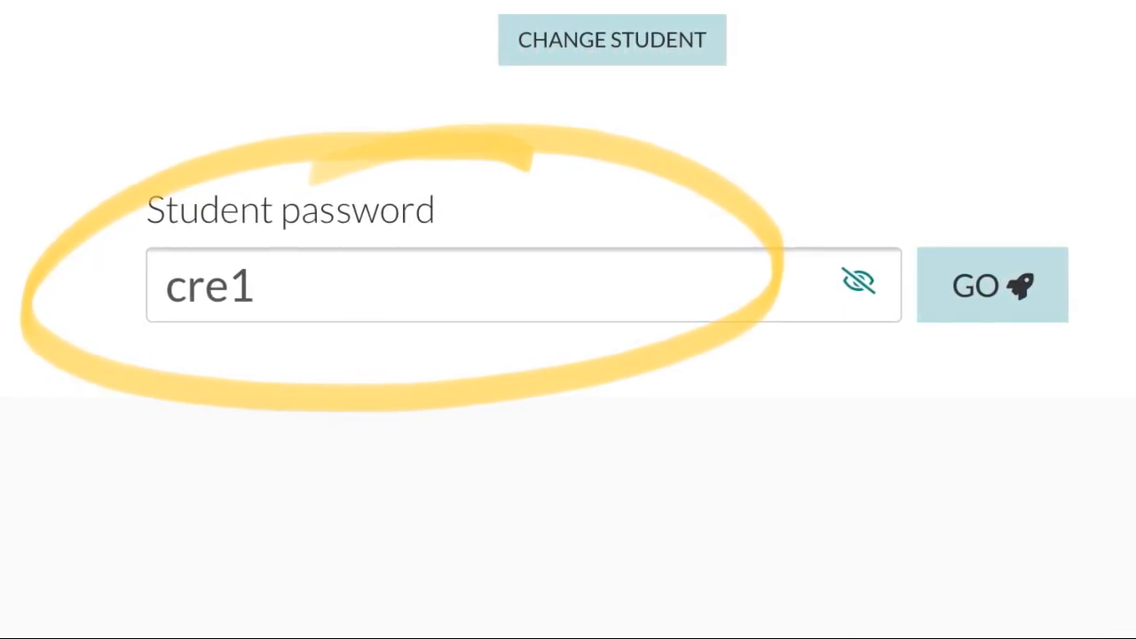
click(994, 284)
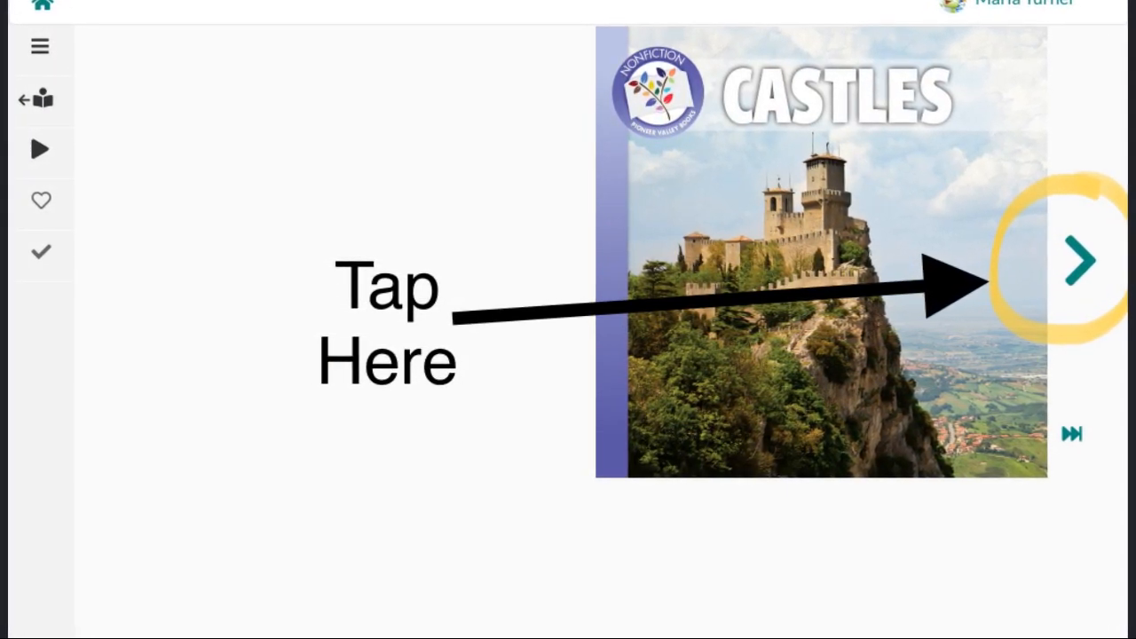
Step: Turn past the Castles cover to the next page of the book
click(1079, 259)
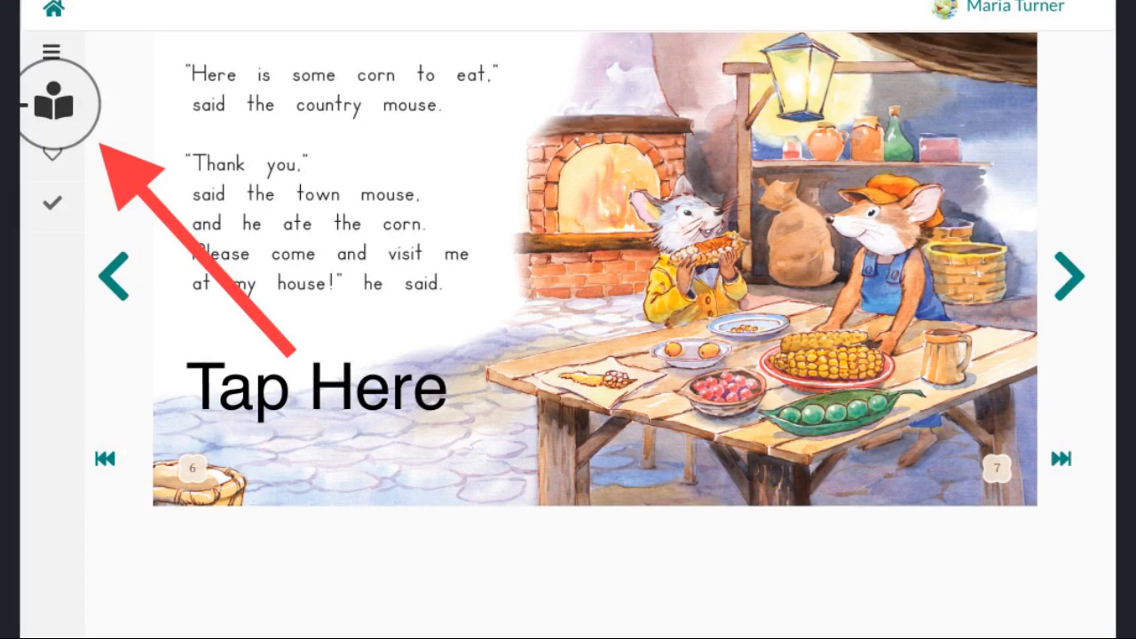
Step: Return from the open book to the bookshelf of titles like Dressing Up and Ducks
click(52, 101)
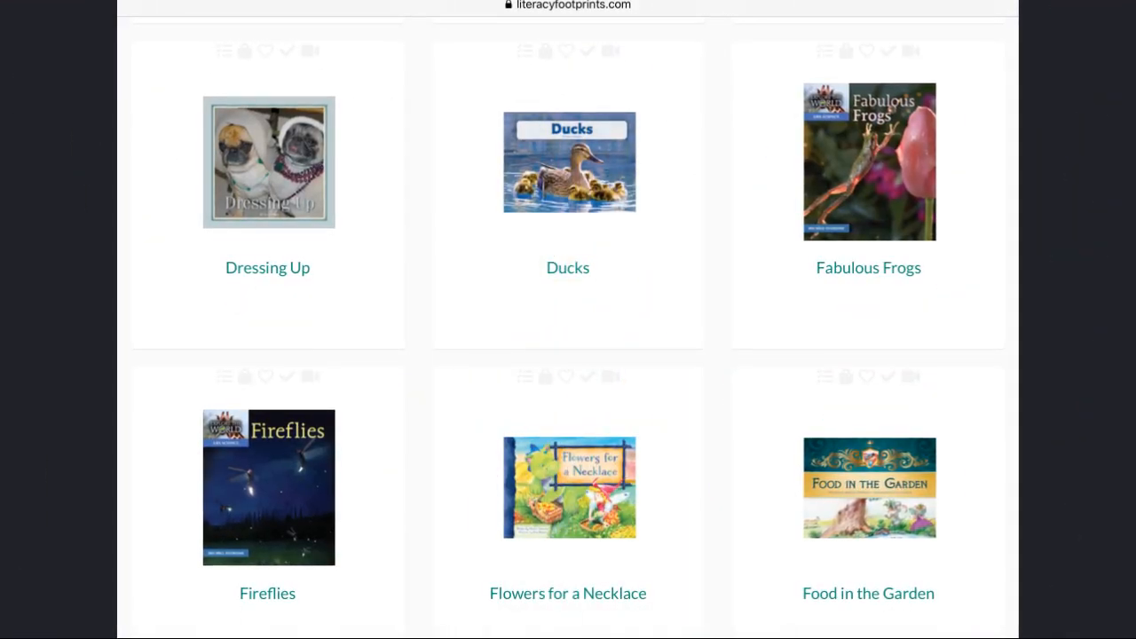